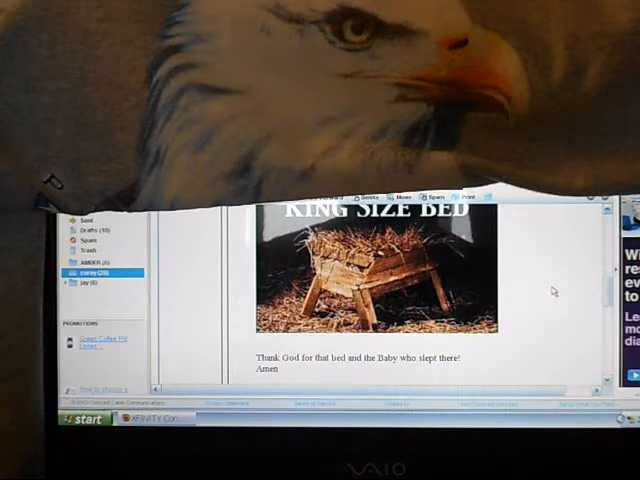
# Scroll the message past the King Size Bed manger image to the poem lines and verse beneath it.
pyautogui.scroll(-3)
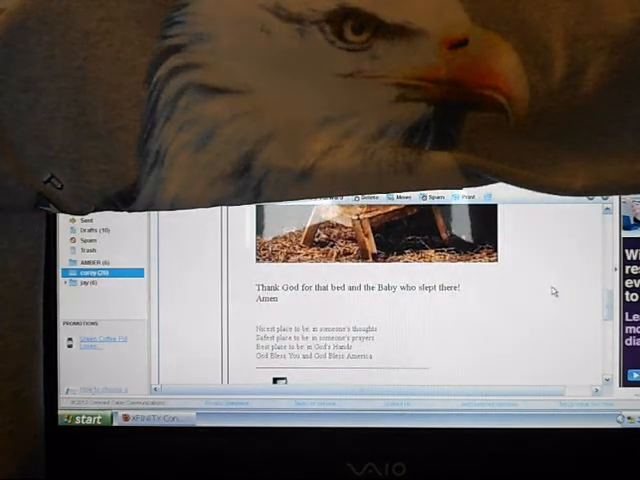
pyautogui.scroll(-3)
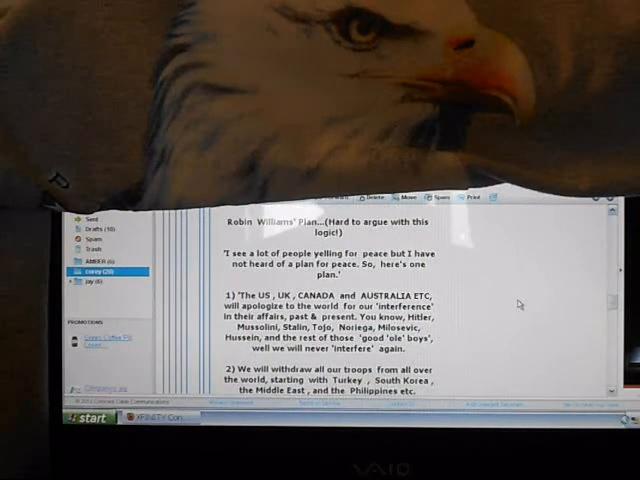
# Scroll the forwarded email down through plan points 1, 2 and 3 until point 4 begins.
pyautogui.scroll(-3)
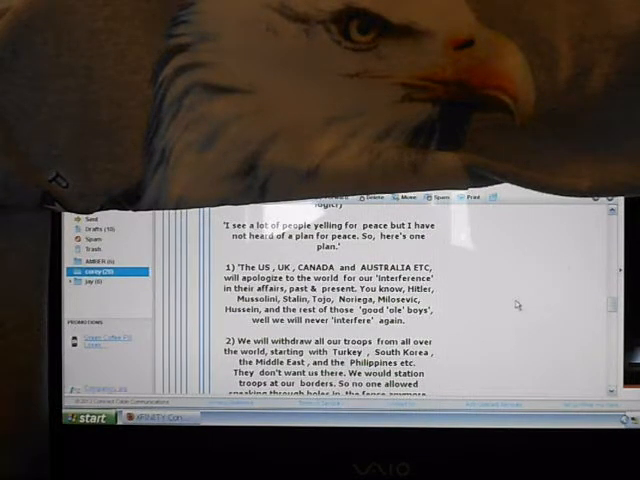
pyautogui.scroll(-3)
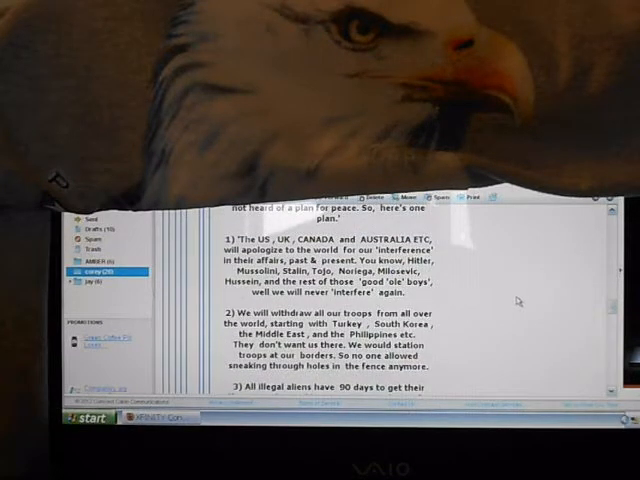
pyautogui.scroll(-3)
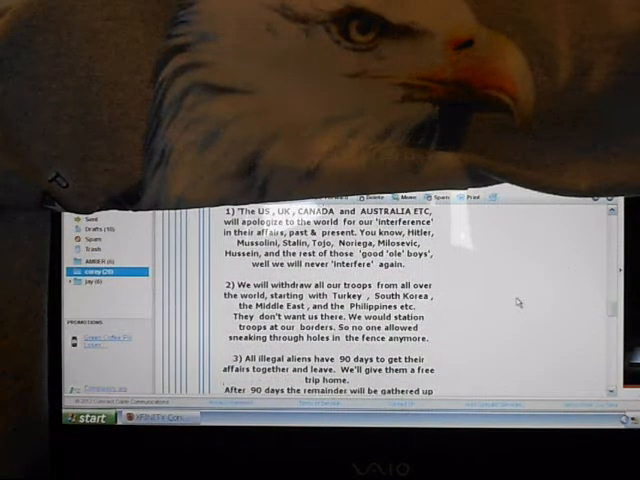
pyautogui.scroll(-3)
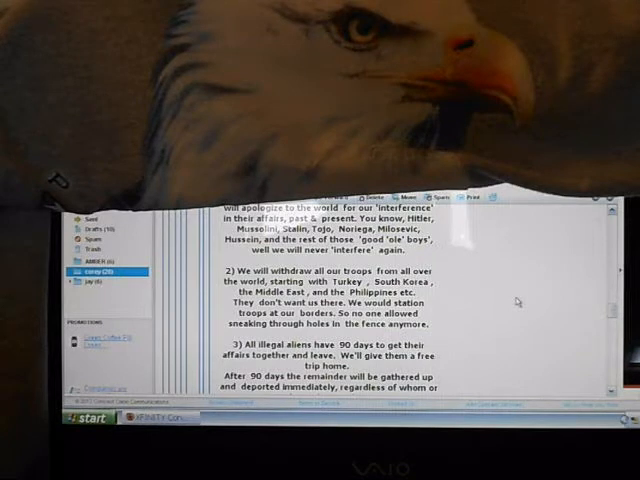
pyautogui.scroll(-3)
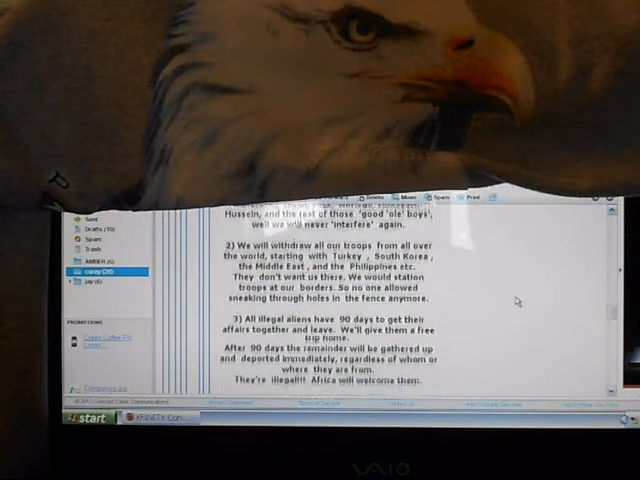
pyautogui.scroll(-3)
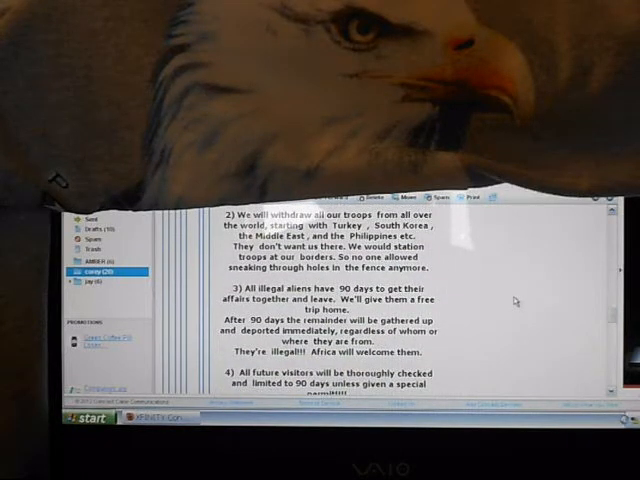
pyautogui.scroll(-3)
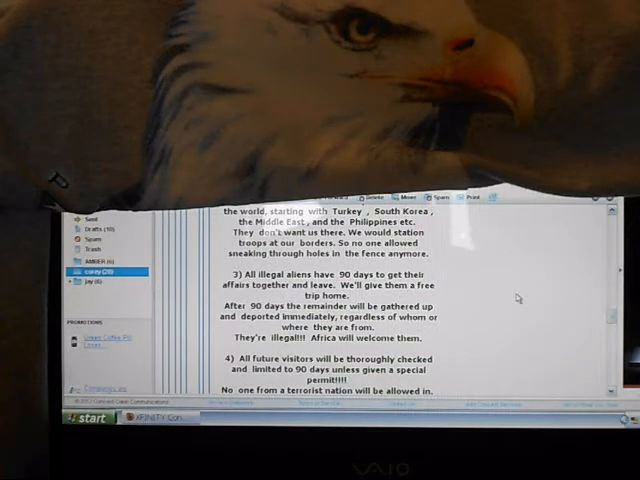
# Scroll on through plan points 4 to 7 until point 8 on famines and catastrophes appears.
pyautogui.scroll(-3)
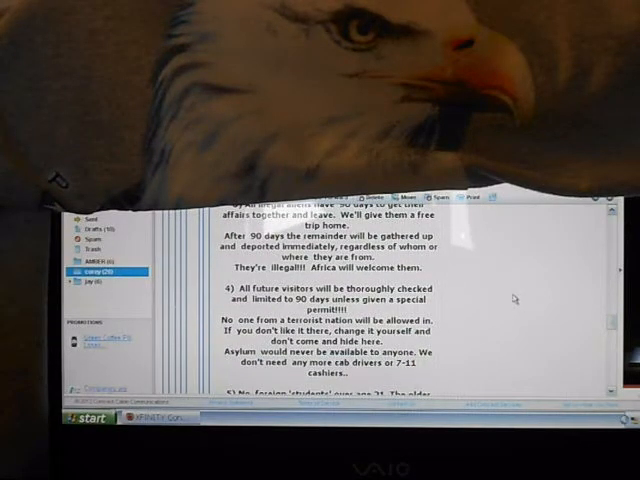
pyautogui.scroll(-3)
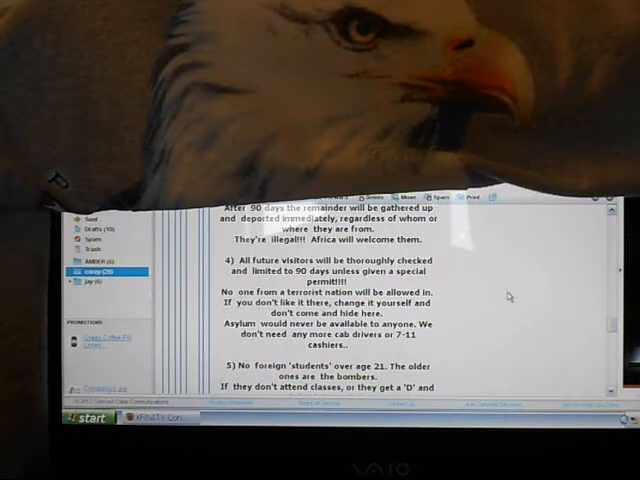
pyautogui.scroll(-3)
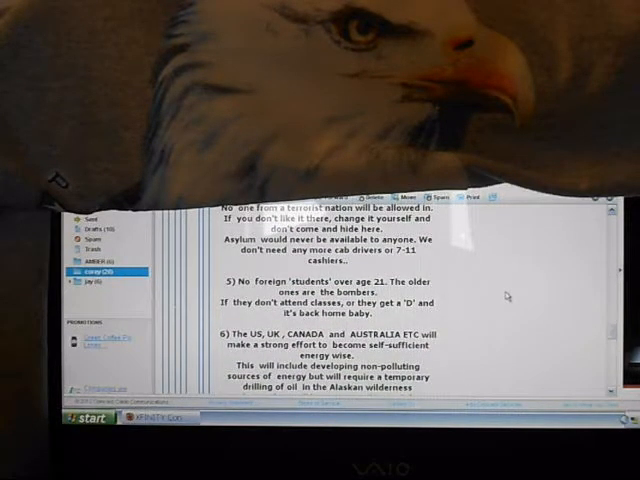
pyautogui.scroll(-3)
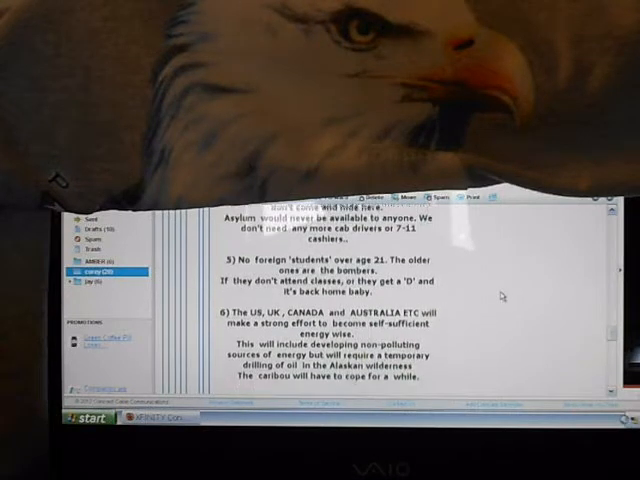
pyautogui.scroll(-3)
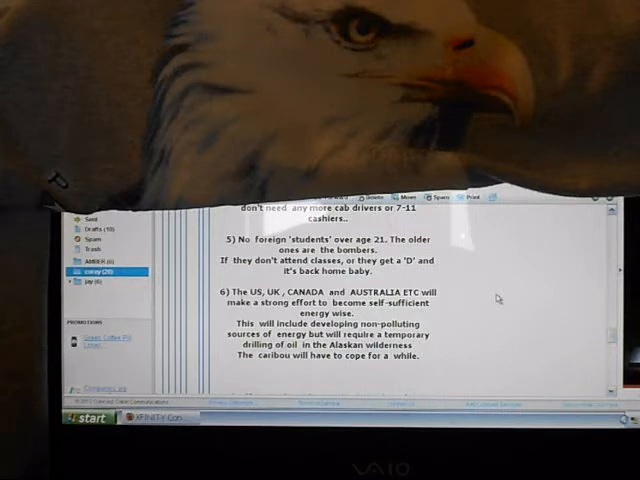
pyautogui.scroll(-3)
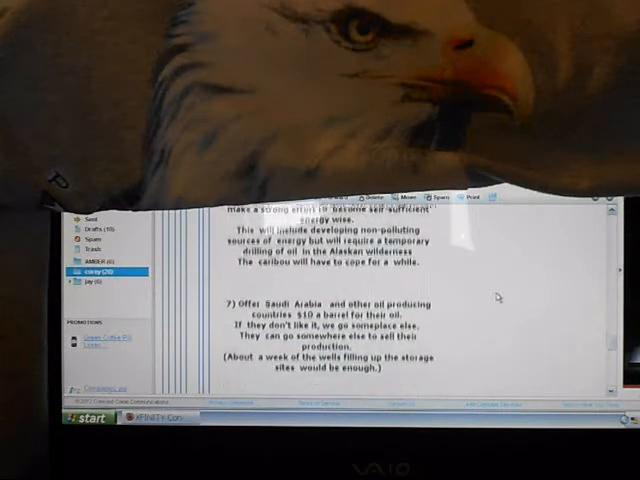
pyautogui.scroll(-3)
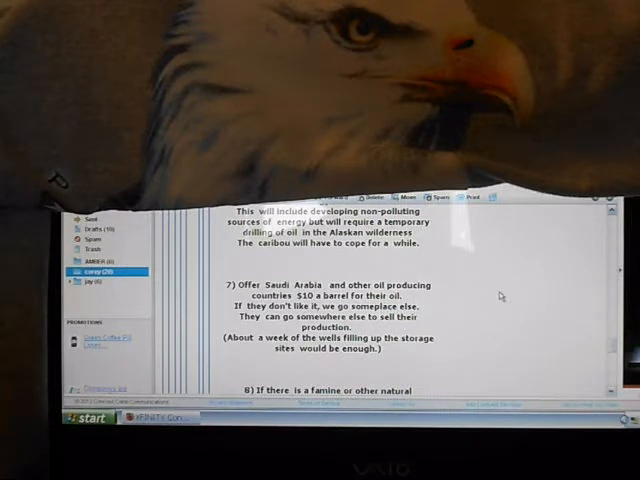
pyautogui.scroll(-3)
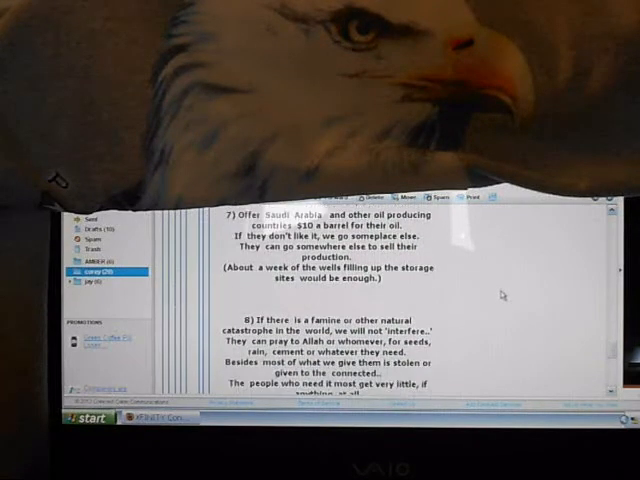
# Scroll down through the remaining numbered points of the forwarded plan.
pyautogui.scroll(-3)
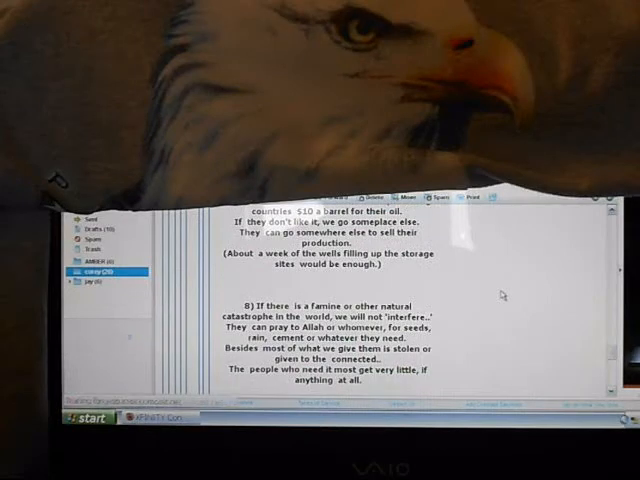
pyautogui.scroll(-3)
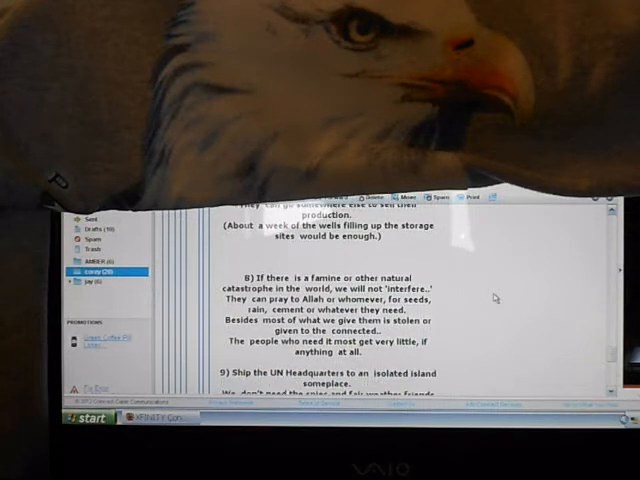
pyautogui.scroll(-3)
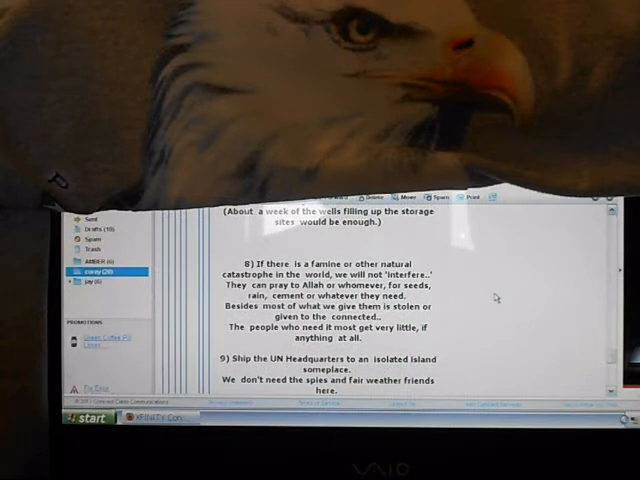
pyautogui.scroll(-3)
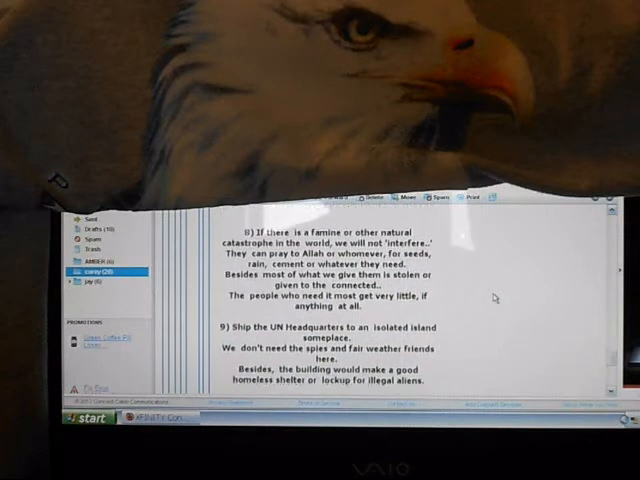
pyautogui.scroll(-3)
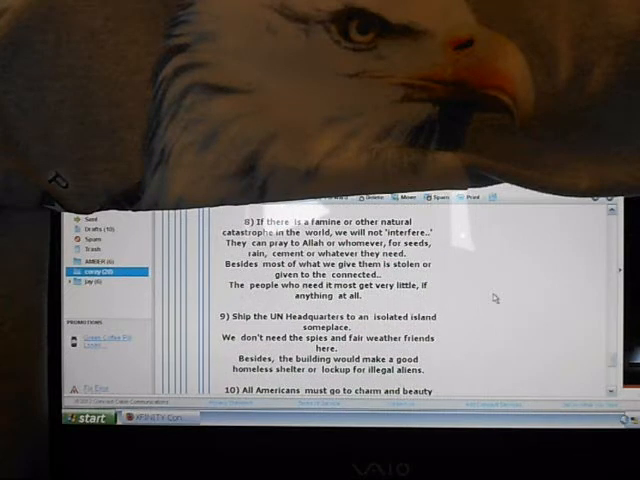
pyautogui.scroll(-3)
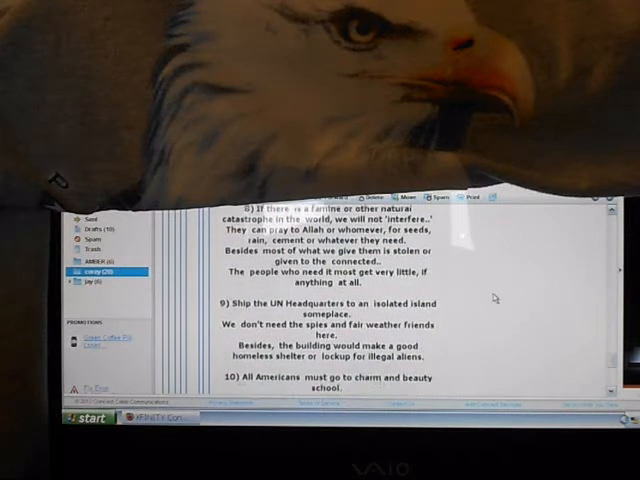
pyautogui.scroll(-3)
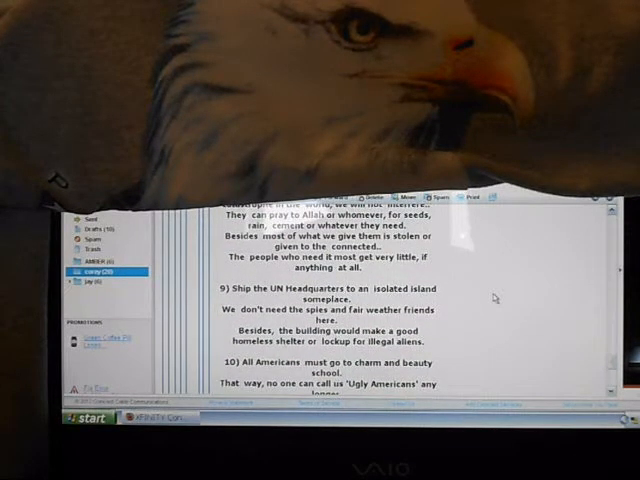
# Continue scrolling to the closing 'If you agree with the above, forward it' plea.
pyautogui.scroll(-3)
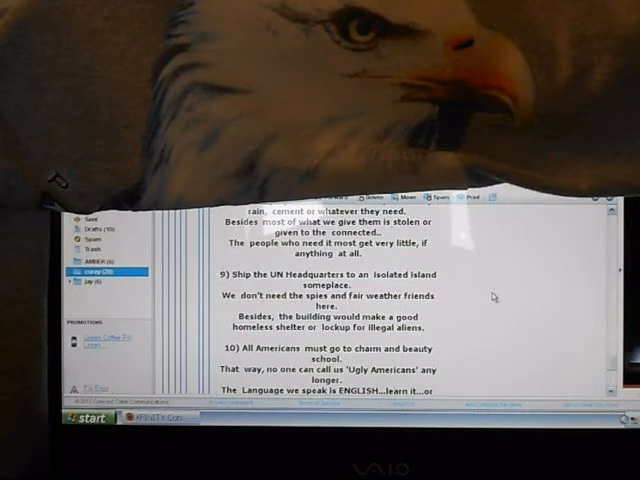
pyautogui.scroll(-3)
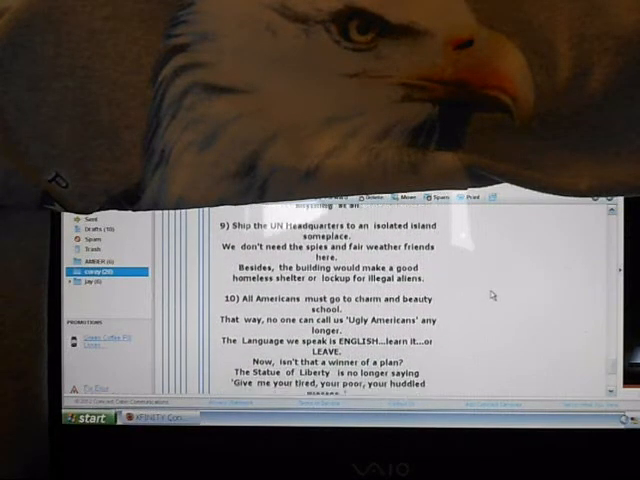
pyautogui.scroll(-3)
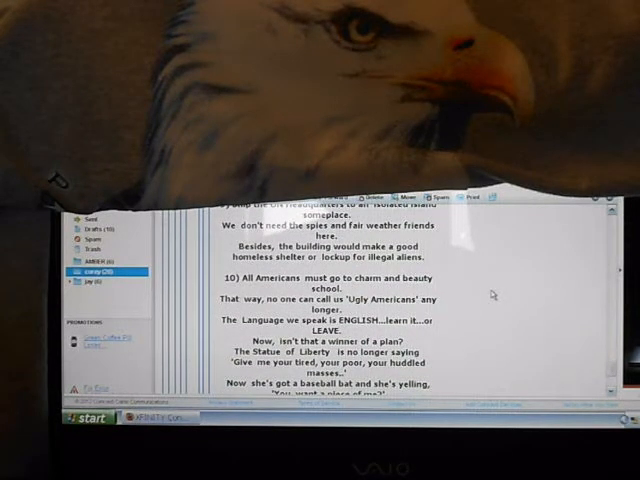
pyautogui.scroll(-3)
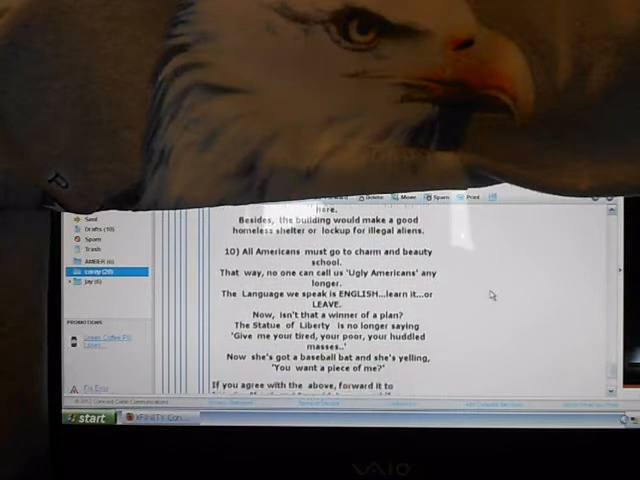
pyautogui.scroll(-3)
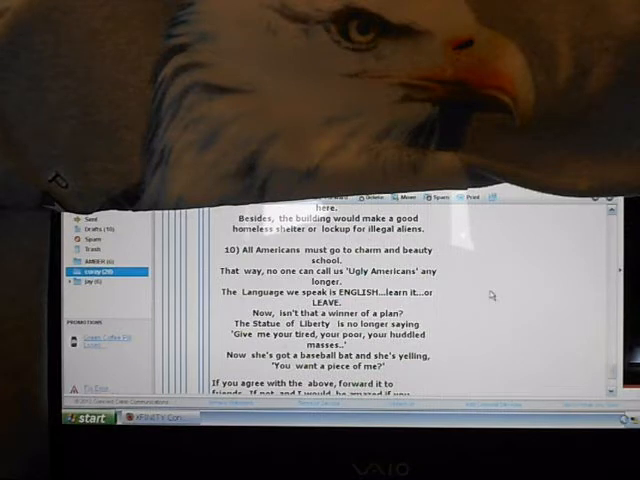
pyautogui.scroll(-3)
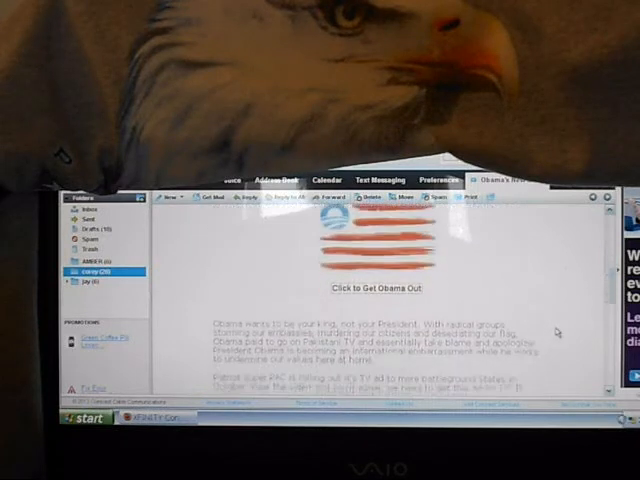
# Scroll the flag-banner email down to its Patriot Super PAC paragraphs about defeating Obama.
pyautogui.scroll(-3)
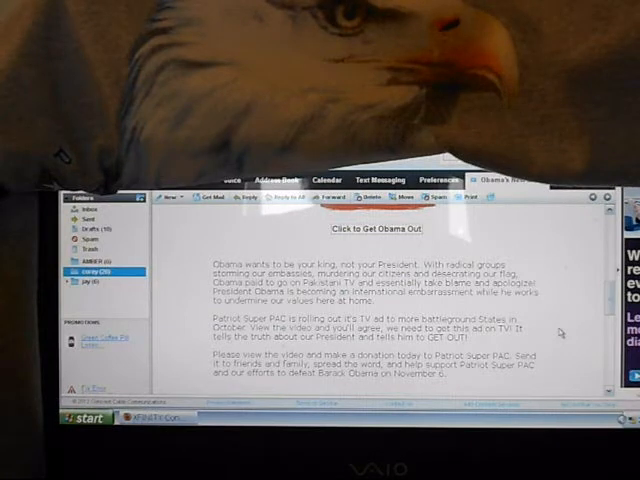
pyautogui.moveTo(560, 338)
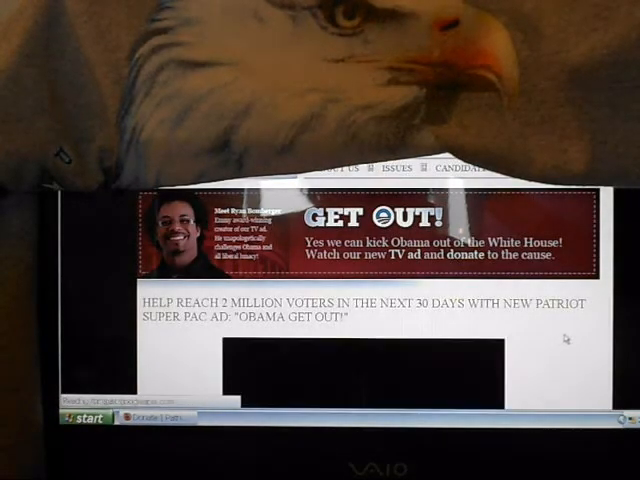
# Scroll the Patriot Super PAC page to the embedded OBAMA GET OUT! ad and start it playing.
pyautogui.scroll(-3)
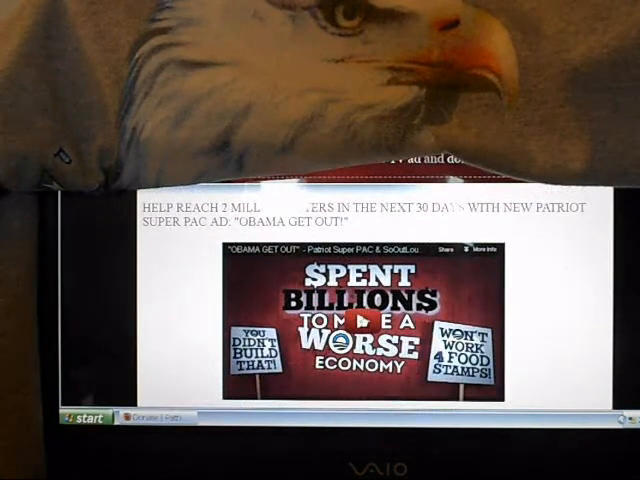
pyautogui.click(360, 320)
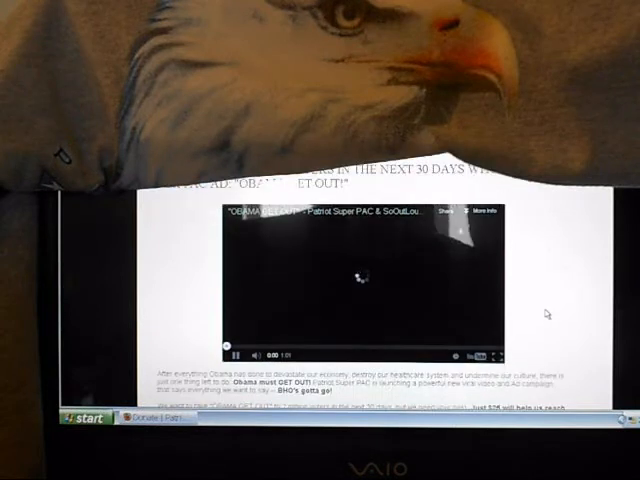